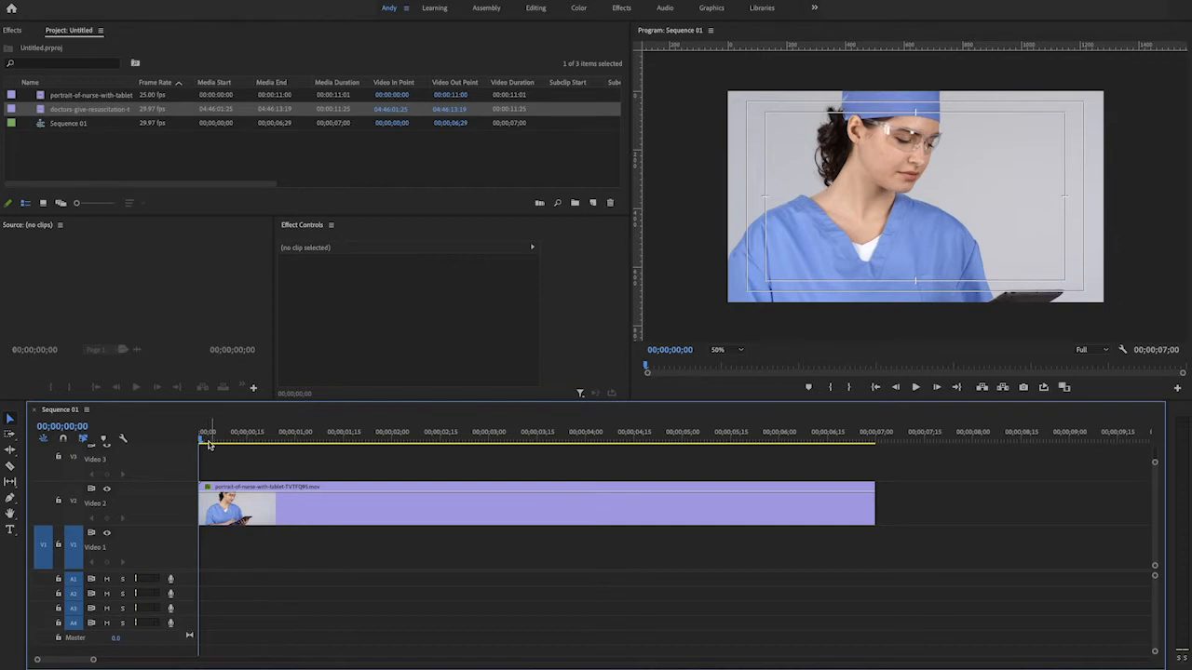
Step: Select the nurse portrait clip on V2 to load its motion and opacity settings
click(914, 388)
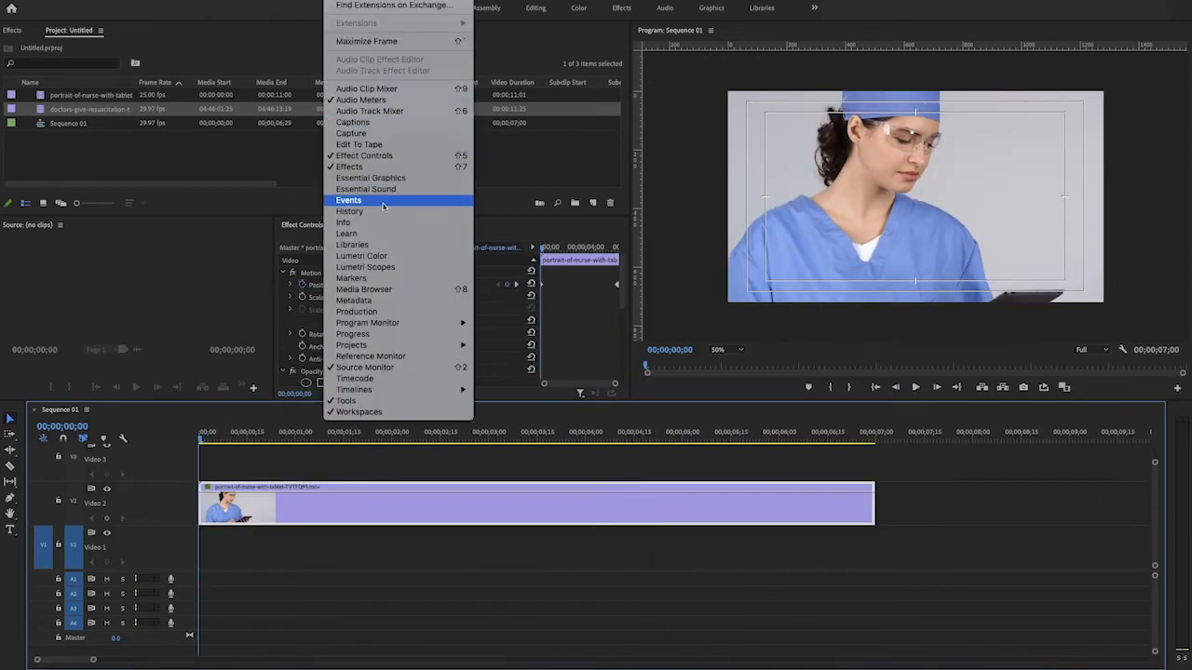
mouse_move(361, 256)
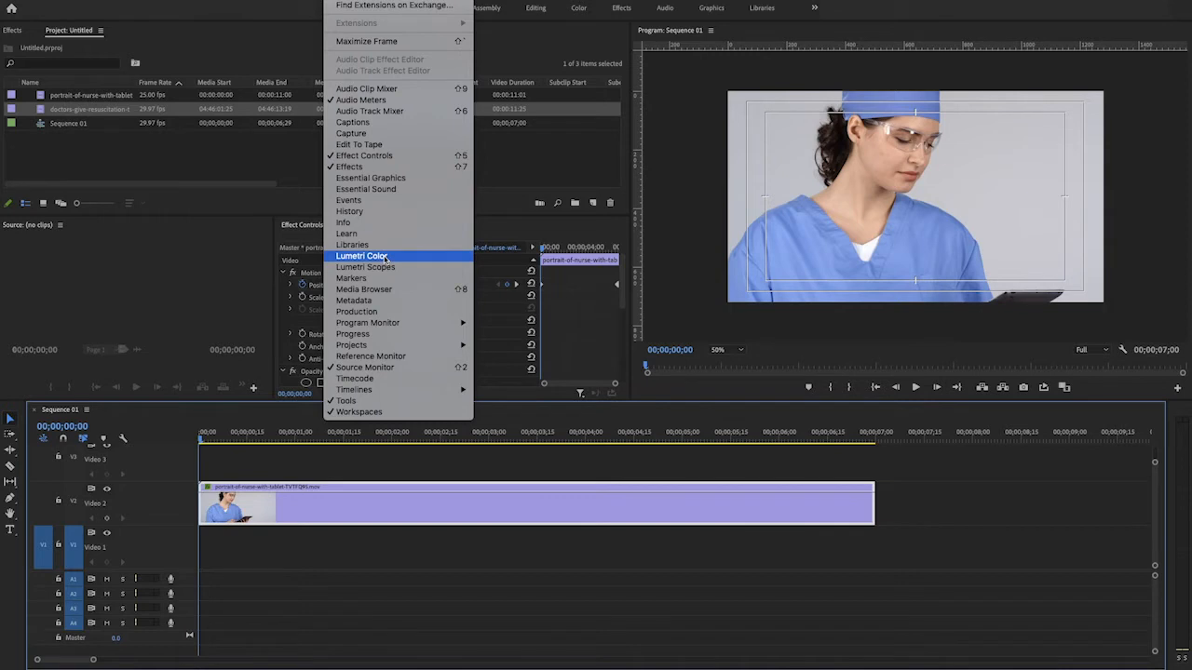
Step: In Lumetri Color RGB Curves, raise the highlights and lower the shadows into an S-curve
click(363, 255)
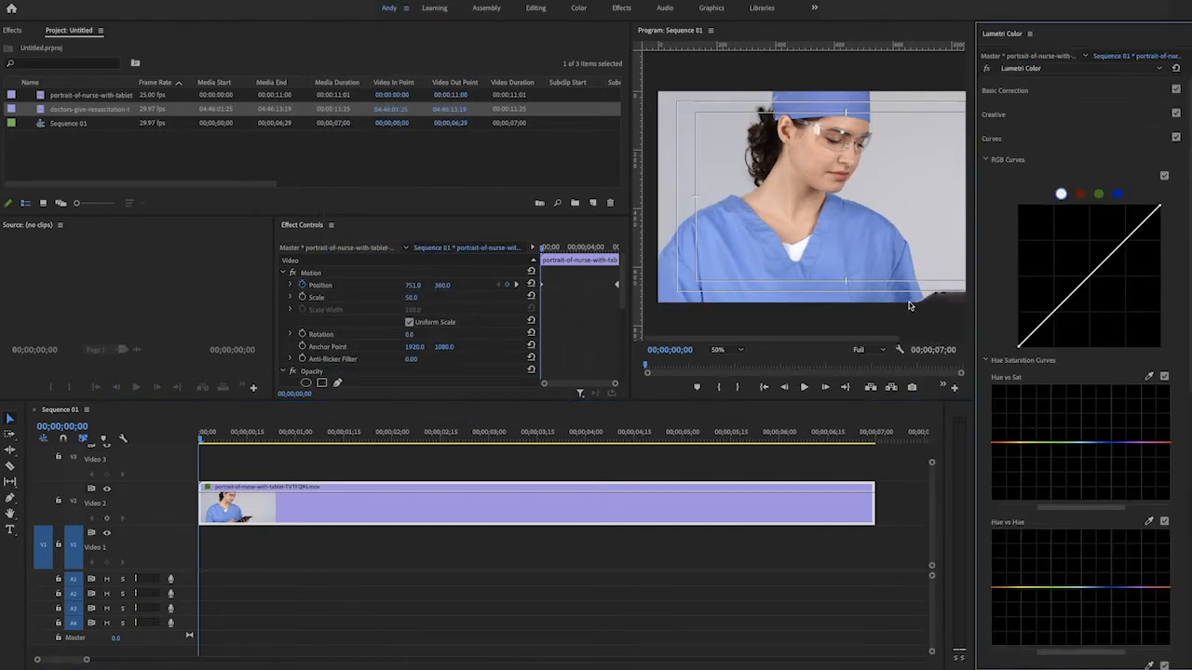
mouse_move(1122, 219)
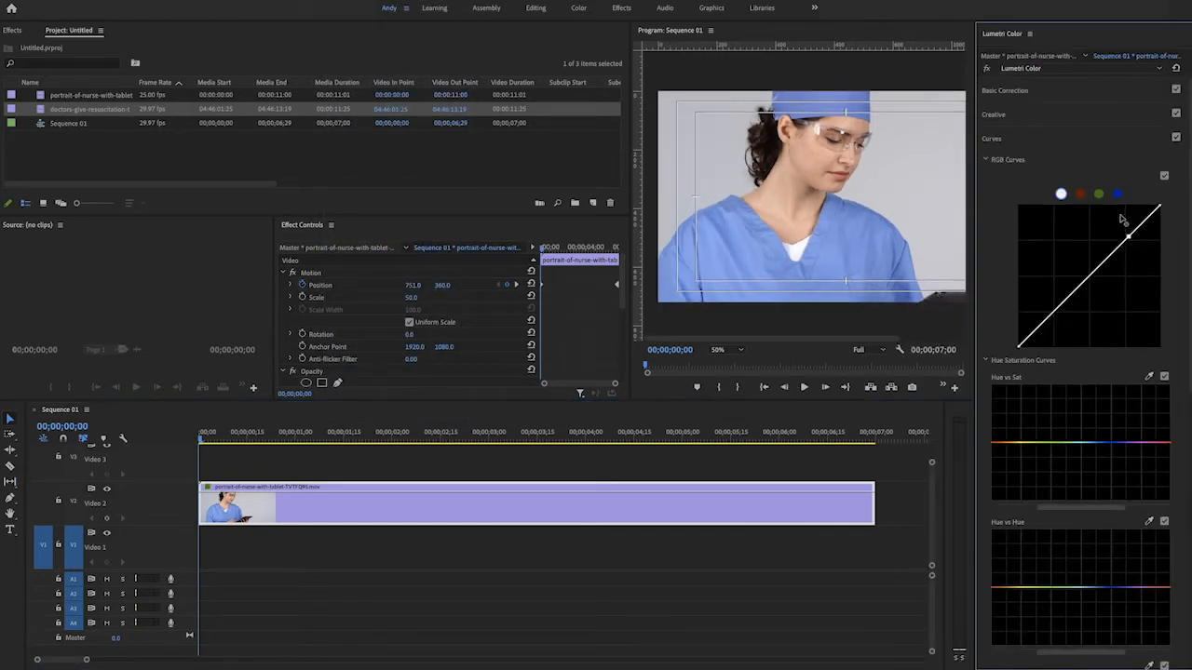
drag(1127, 236, 1133, 216)
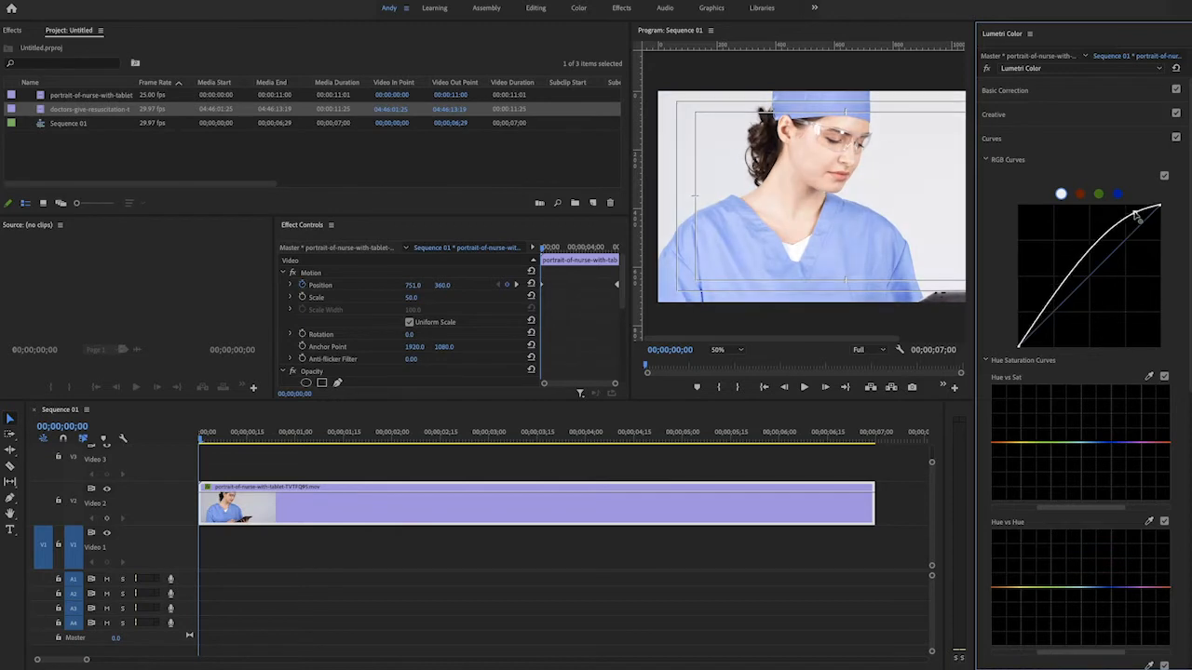
drag(1135, 217, 1057, 347)
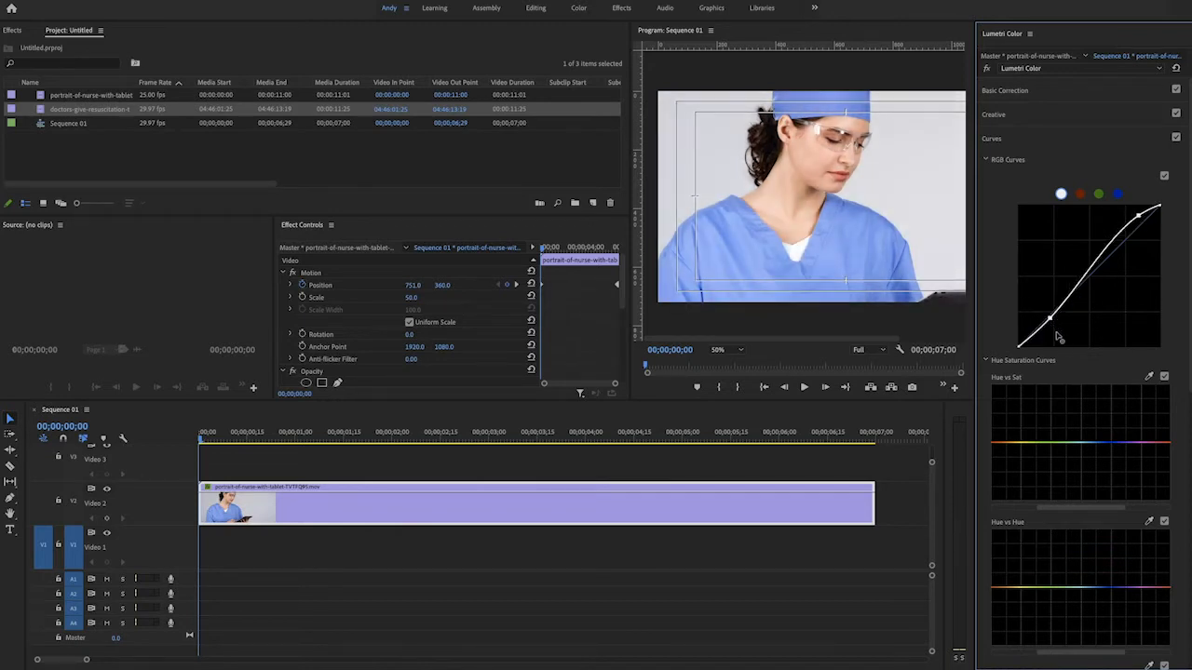
drag(1056, 330, 1052, 337)
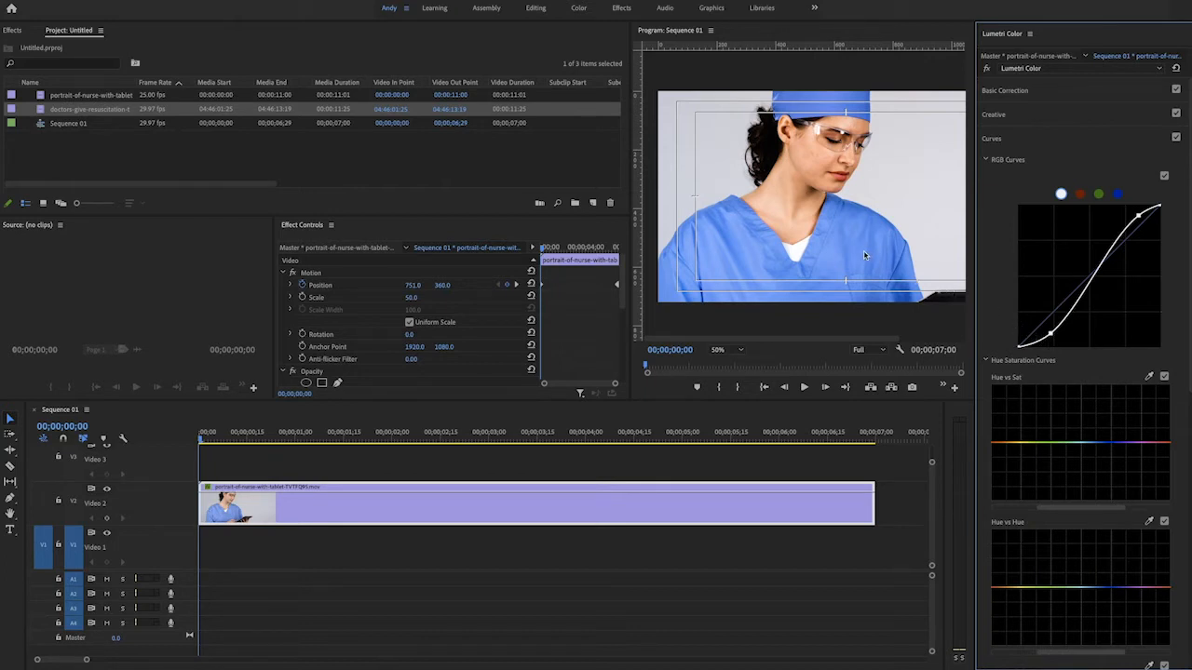
mouse_move(848, 248)
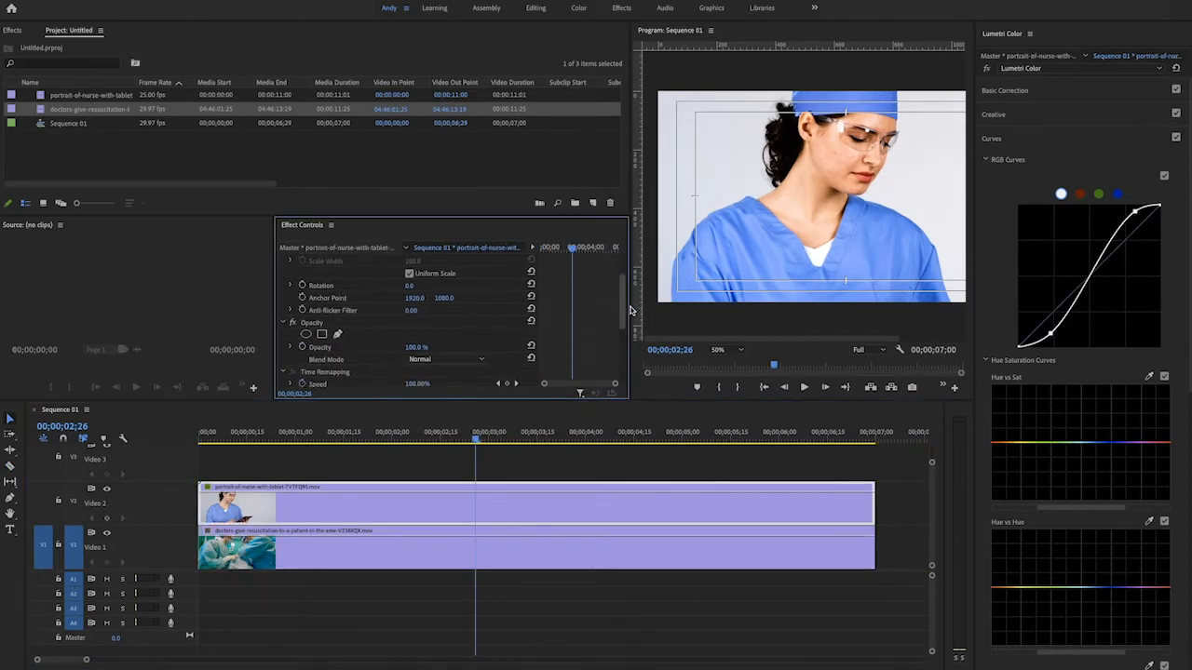
Step: Set the nurse clip's Opacity blend mode to Screen over the surgery clip on V1
click(447, 359)
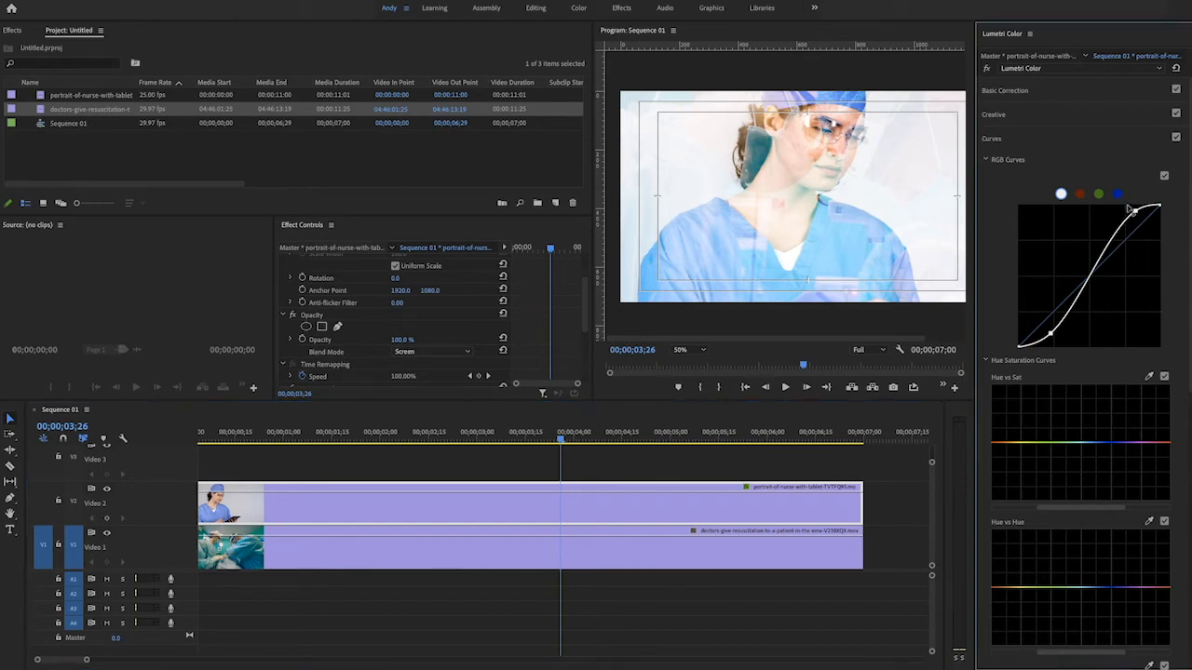
Step: Drag the top RGB curve point further up to push the nurse clip's highlights brighter
drag(1133, 207, 1131, 212)
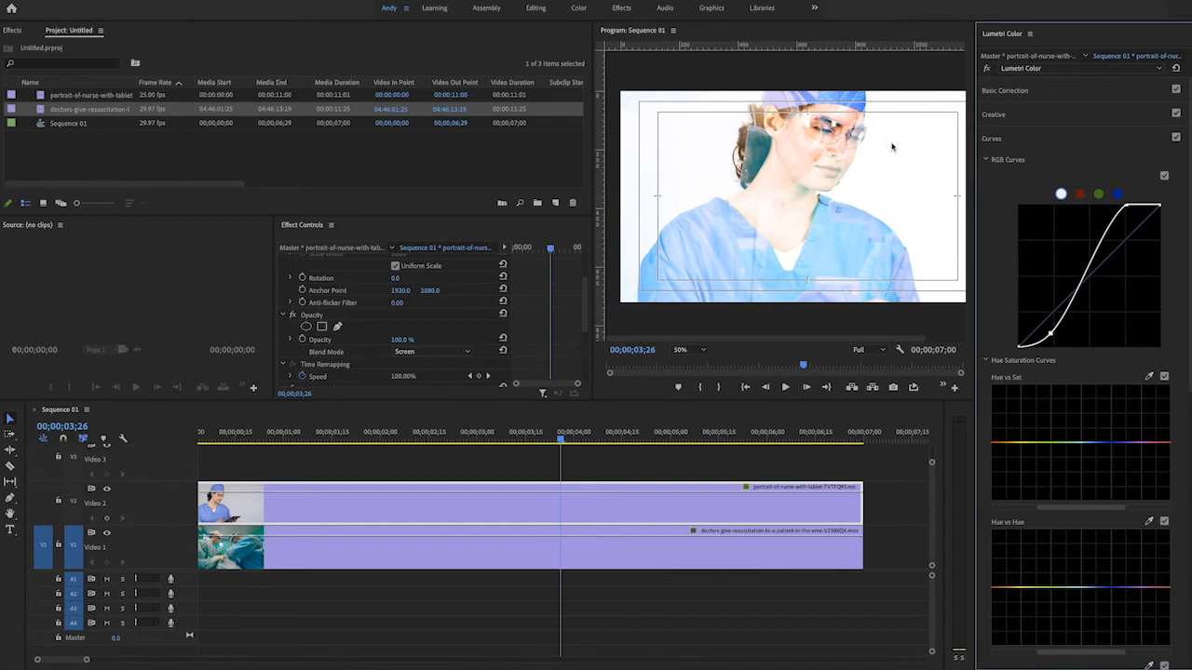
mouse_move(400, 559)
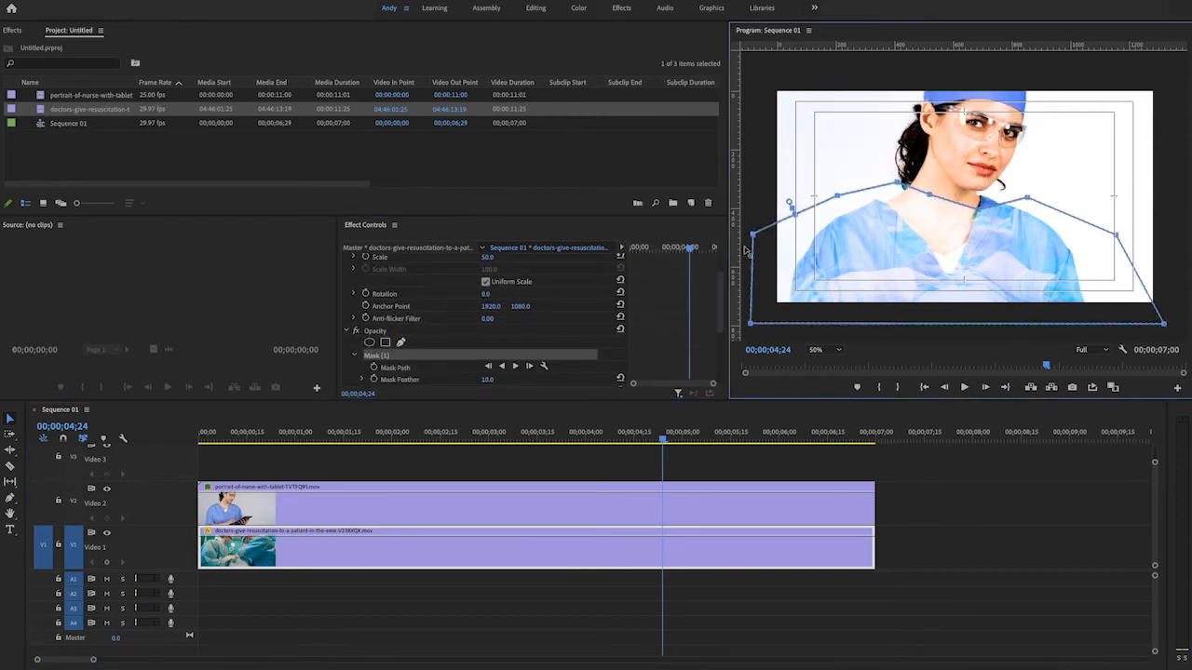
Step: Open the surgery clip's Mask Feather value for editing in Effect Controls
double_click(487, 379)
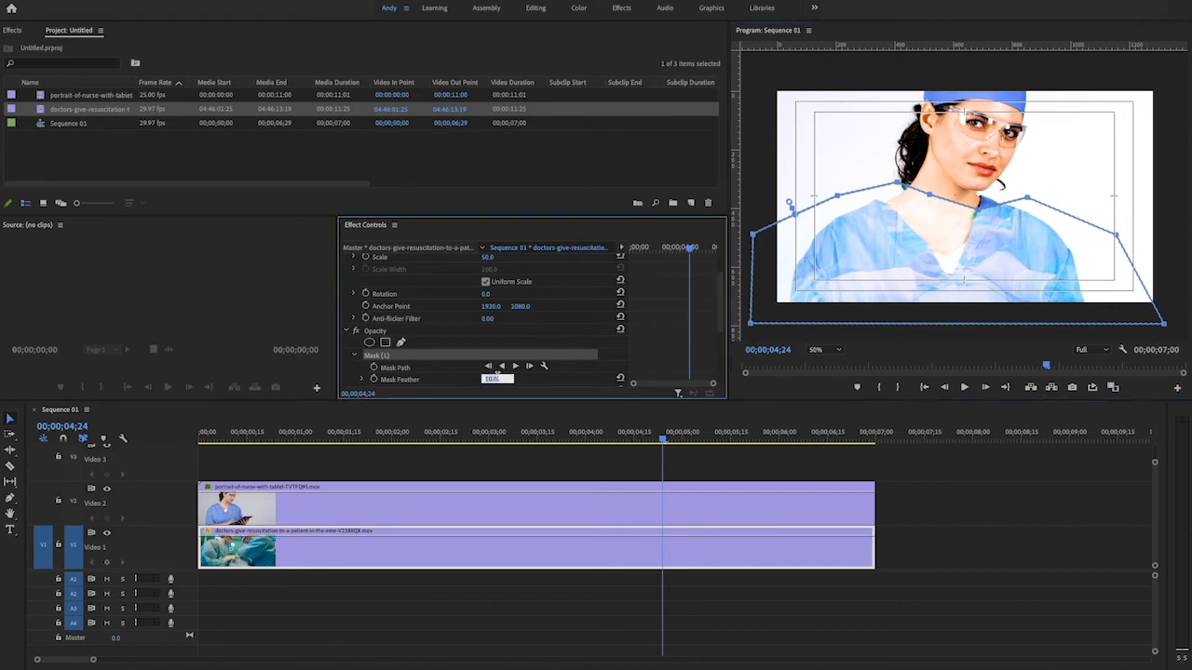